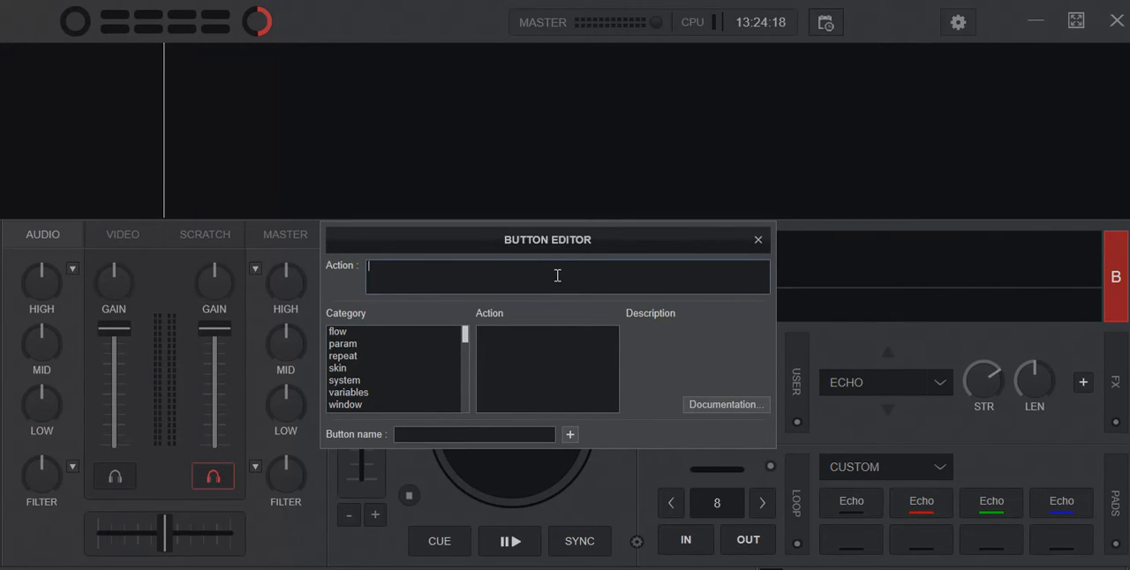
Step: Write the button action 'play', append test letters 'qwe', undo them, then append them again
text(play)
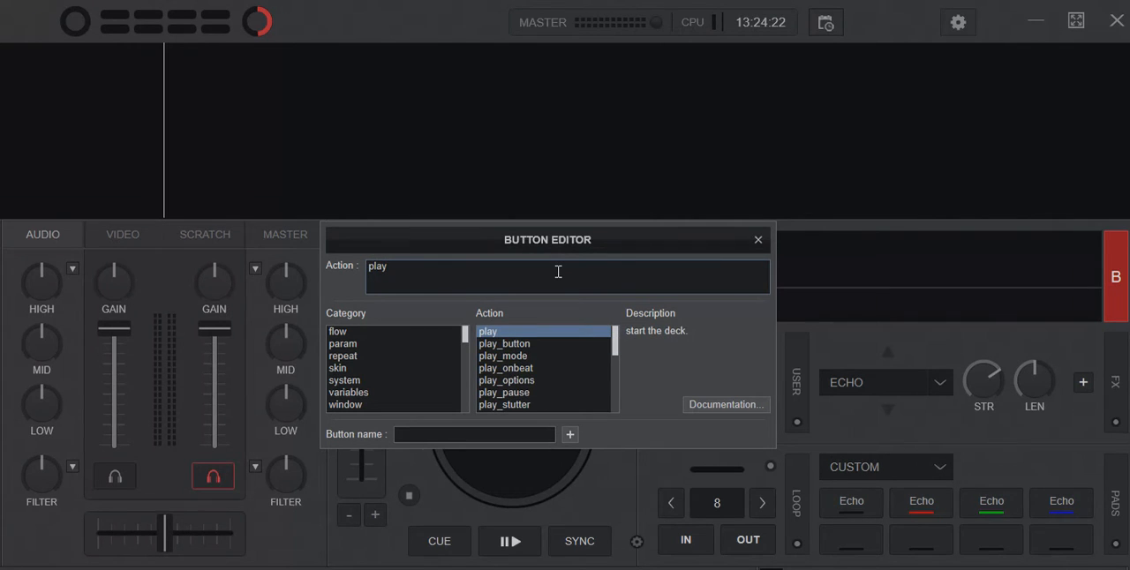
text(qwe)
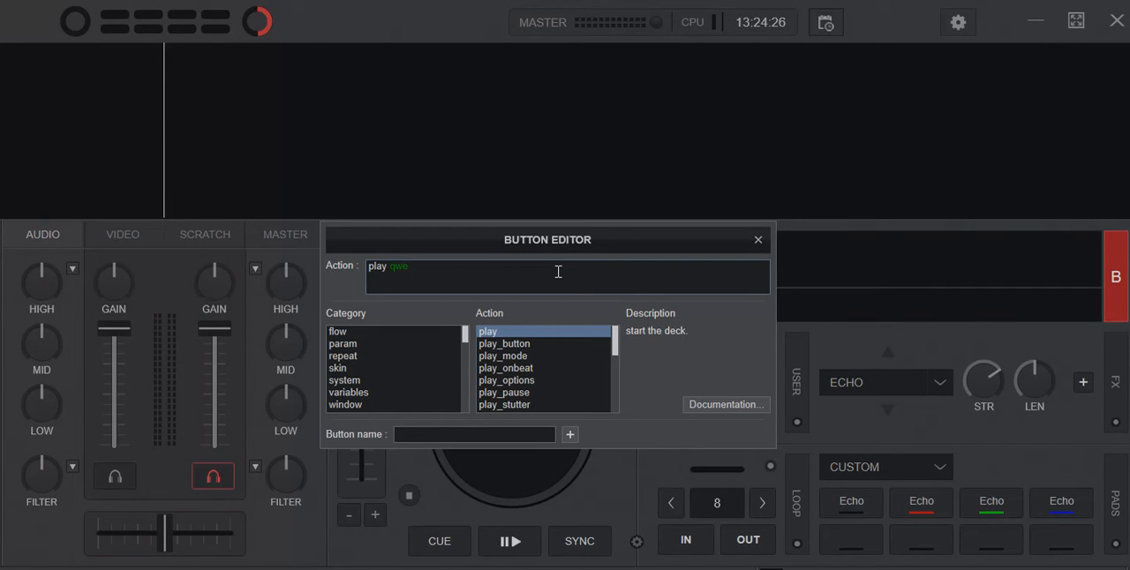
key(BackSpace)
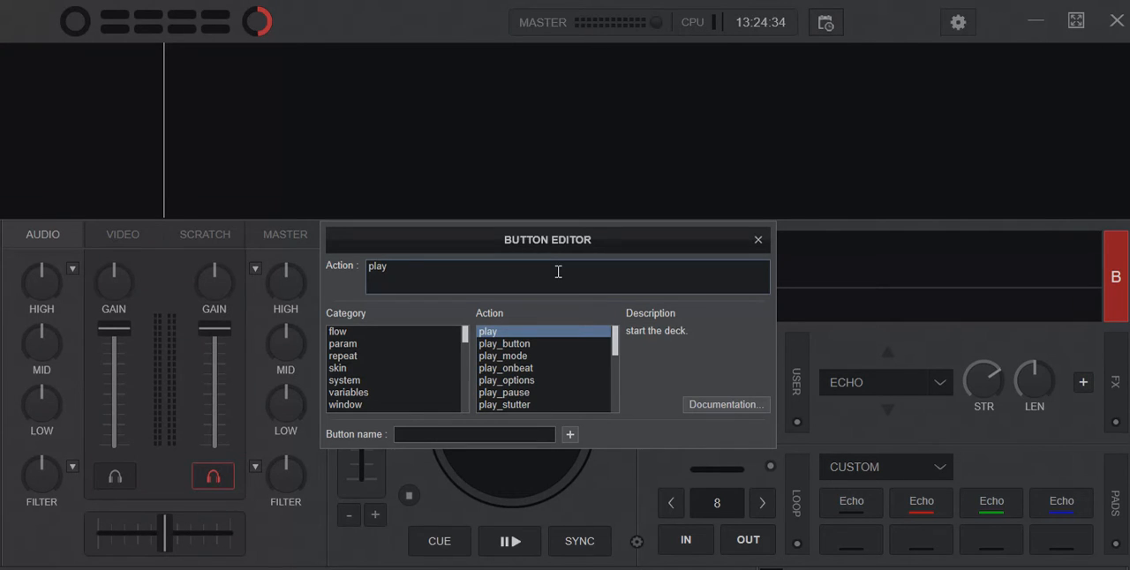
text(qwe)
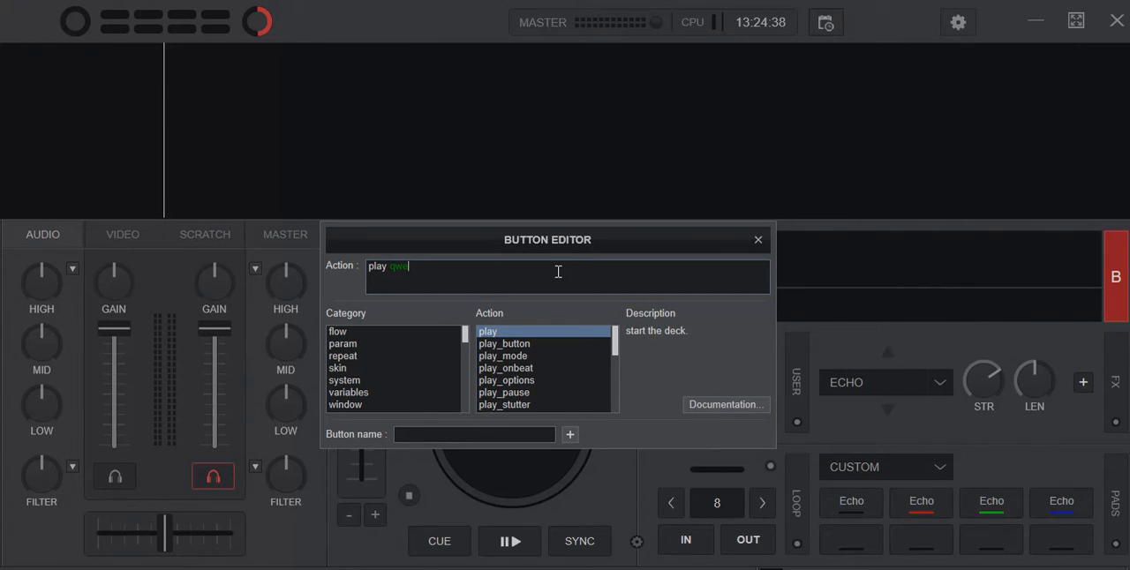
Step: Select the CFX button and begin editing its long filter script
click(756, 241)
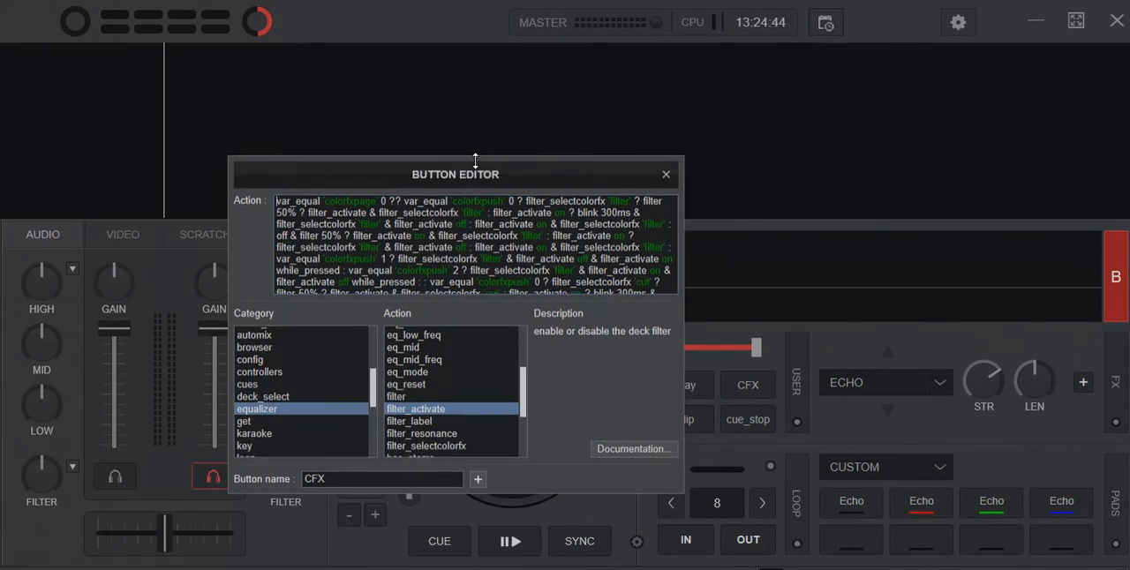
click(428, 445)
text(quantize_all)
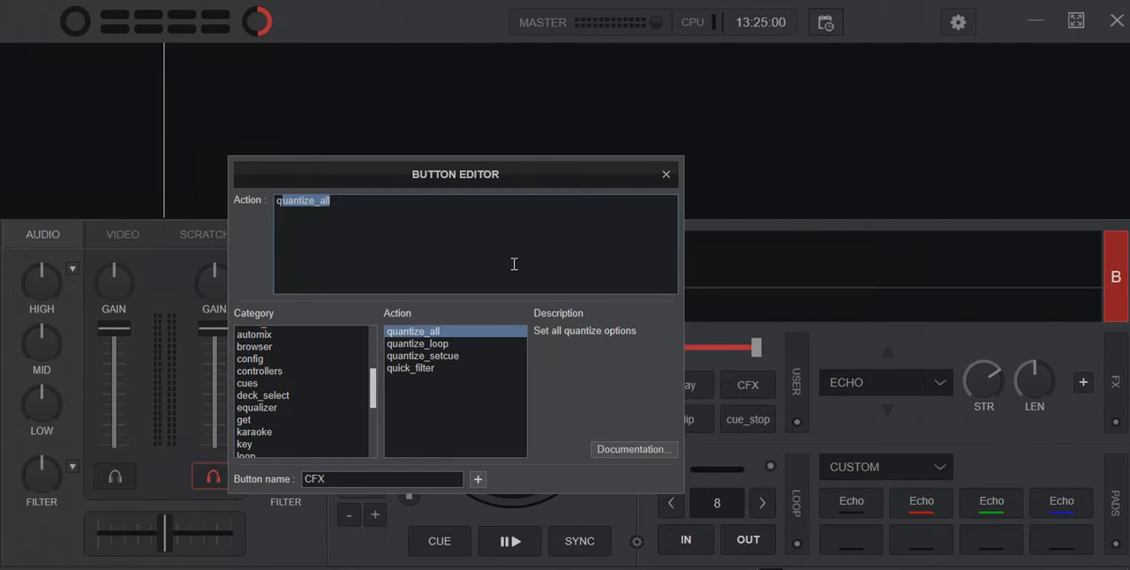
mouse_move(251, 221)
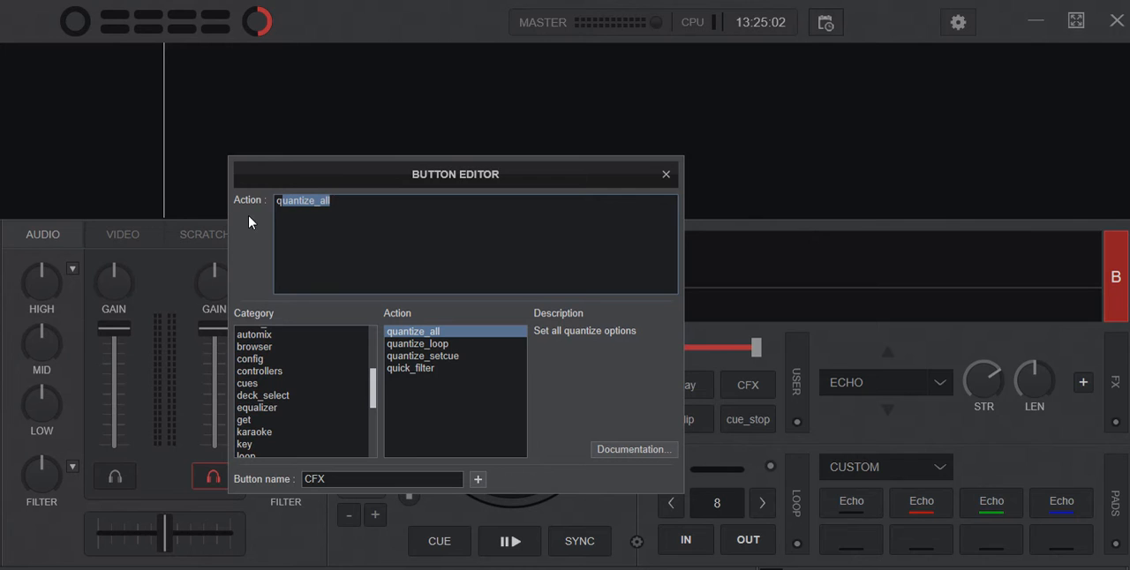
mouse_move(445, 278)
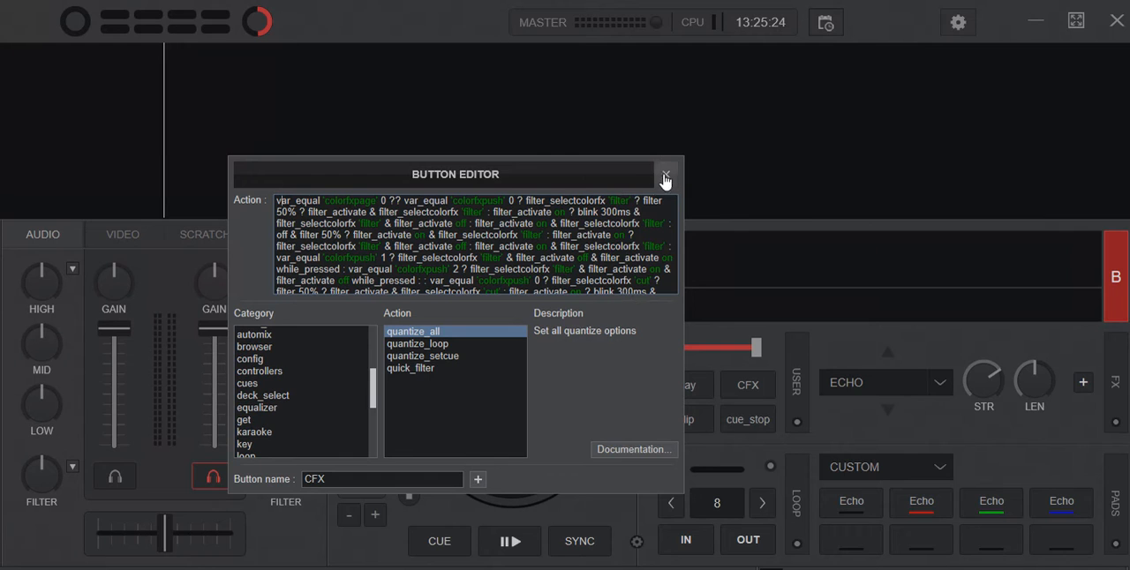
Step: Close the CFX editor and view the keyboard mapping's ALT+A action, typing 'sfsdf' as a test
click(664, 175)
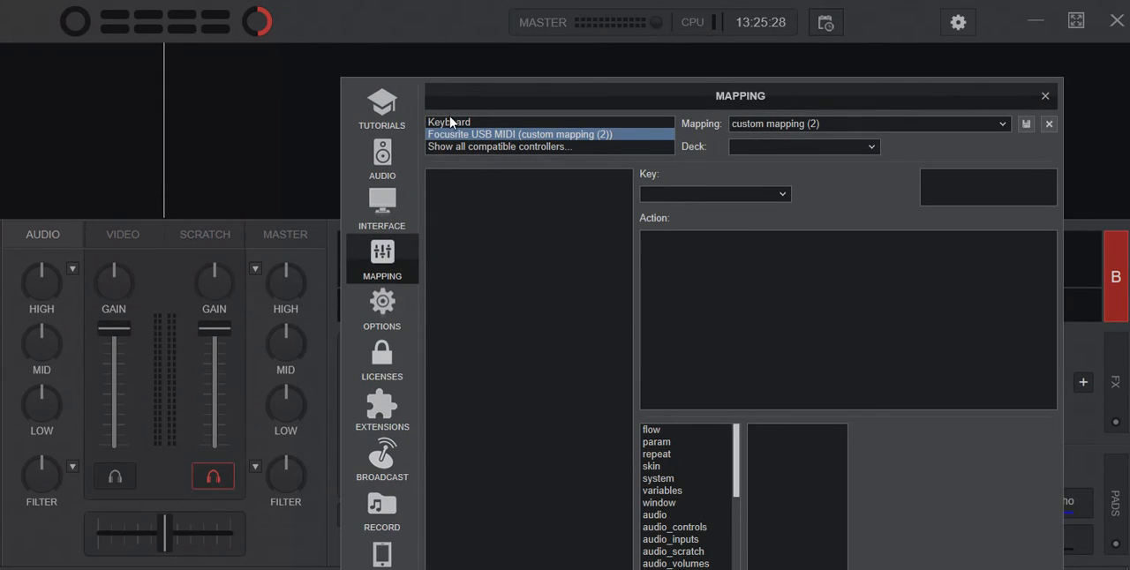
click(448, 122)
text(deck left load_next keepplay)
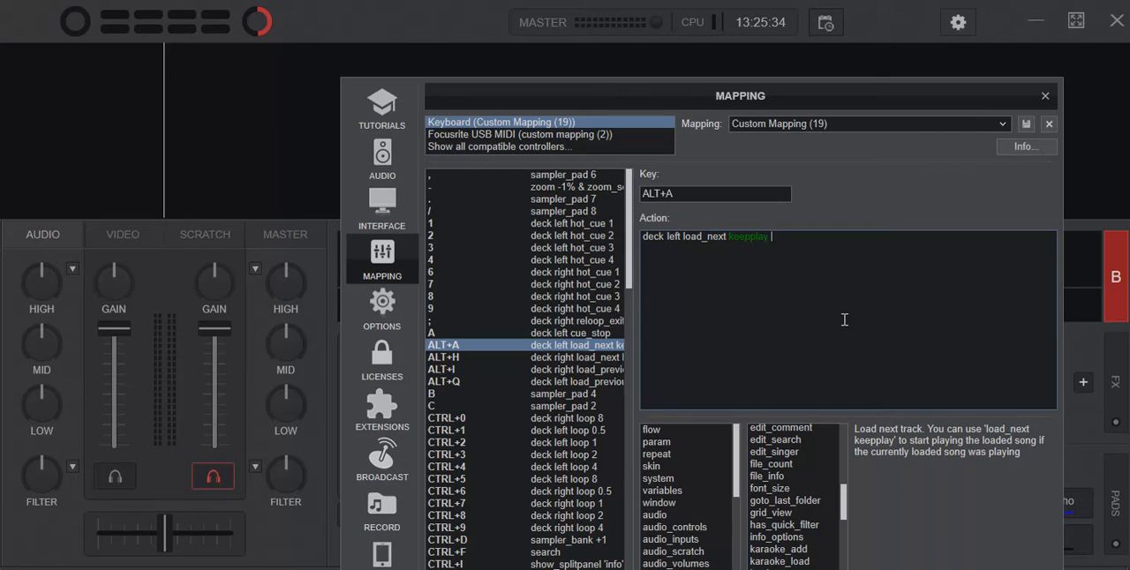
text(sfsdf)
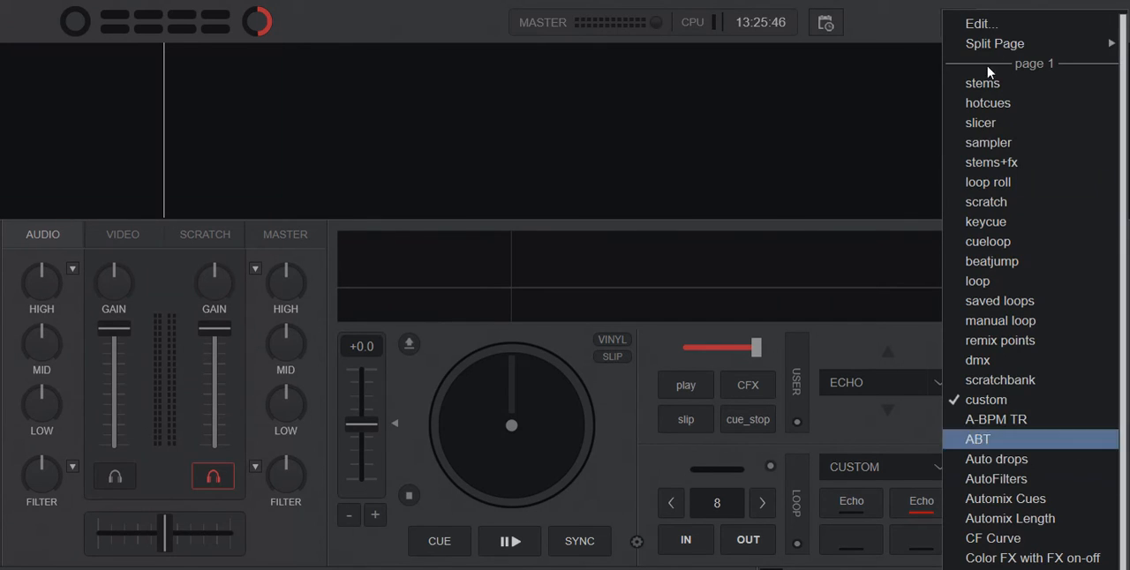
Step: Open the Pads Editor on the custom page showing Pad 1 'Echo' with effect_active
click(982, 23)
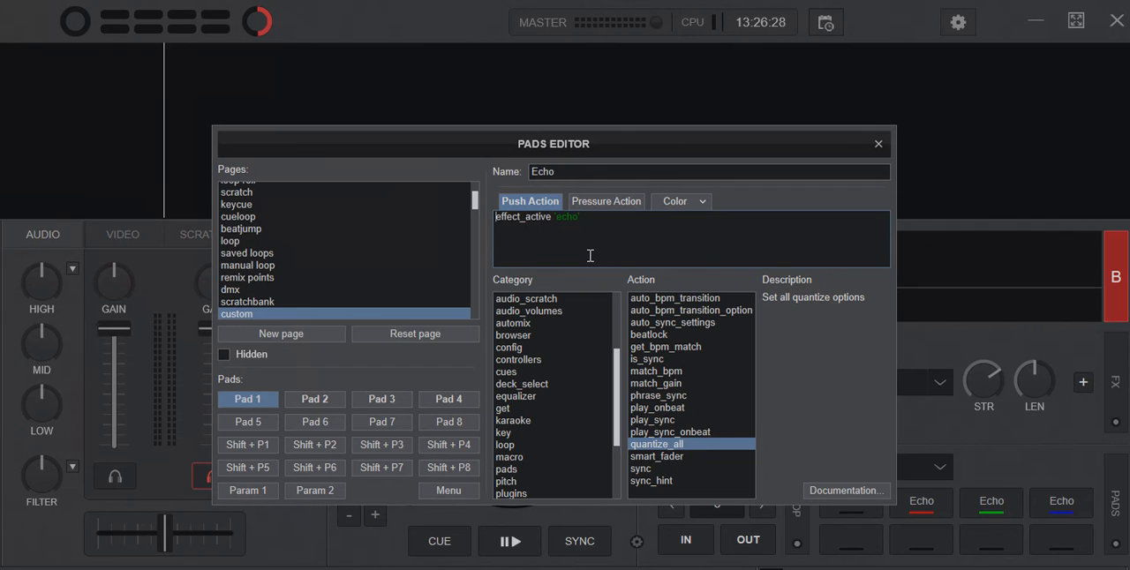
mouse_move(612, 275)
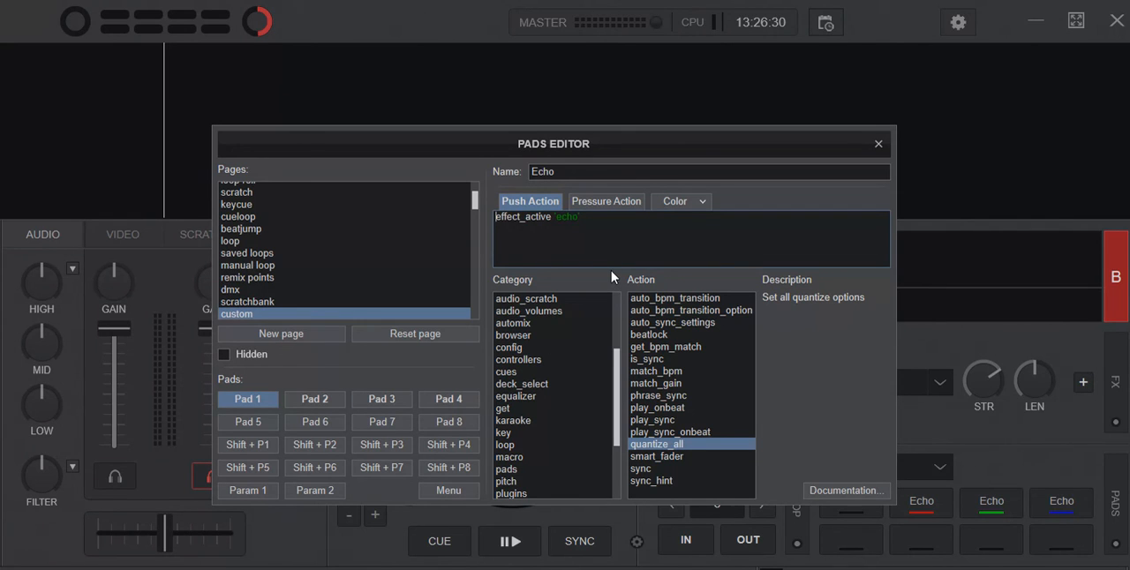